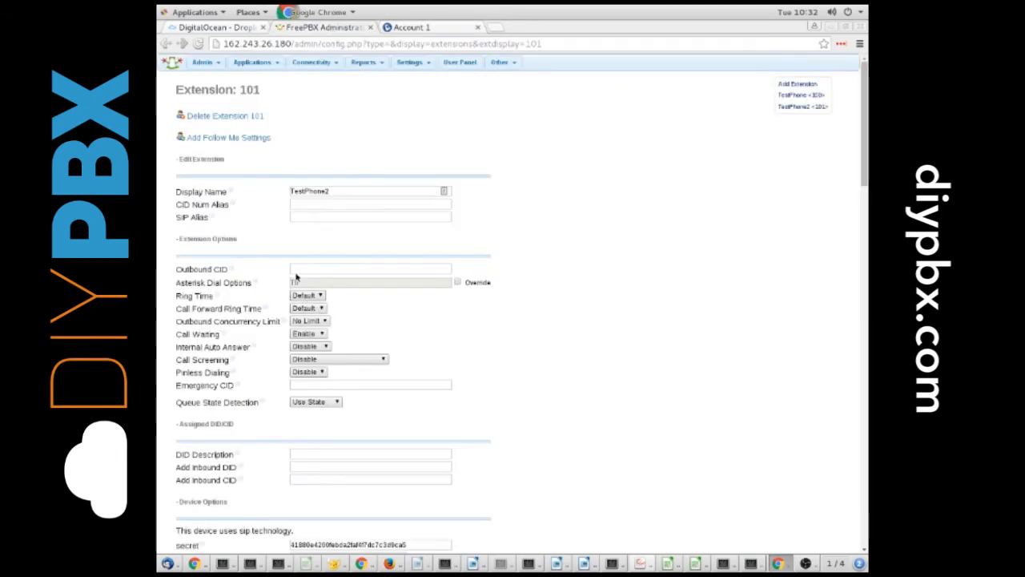
# Scroll extension 101's page to Device Options and copy its SIP secret
pyautogui.click(253, 62)
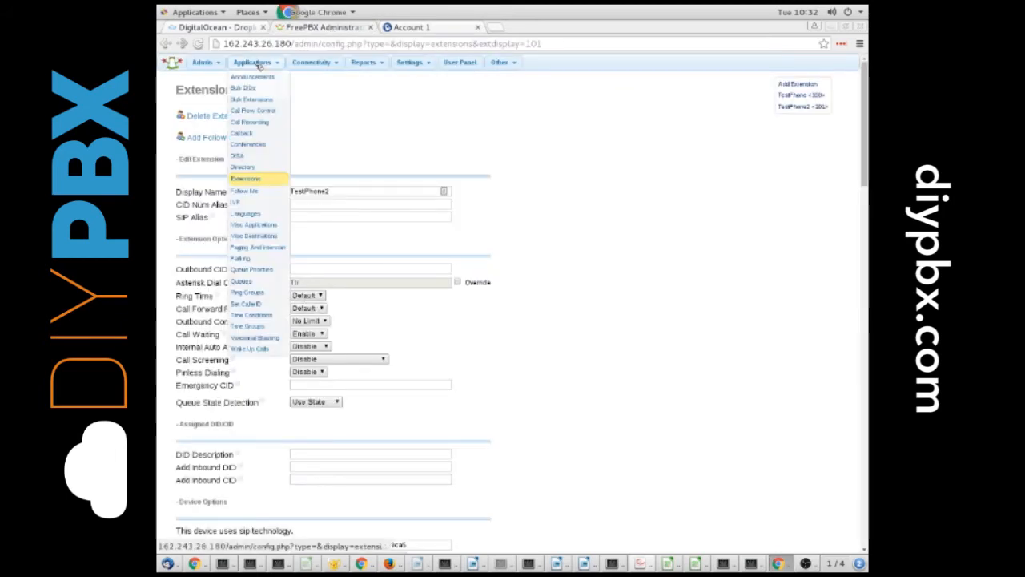
pyautogui.click(742, 121)
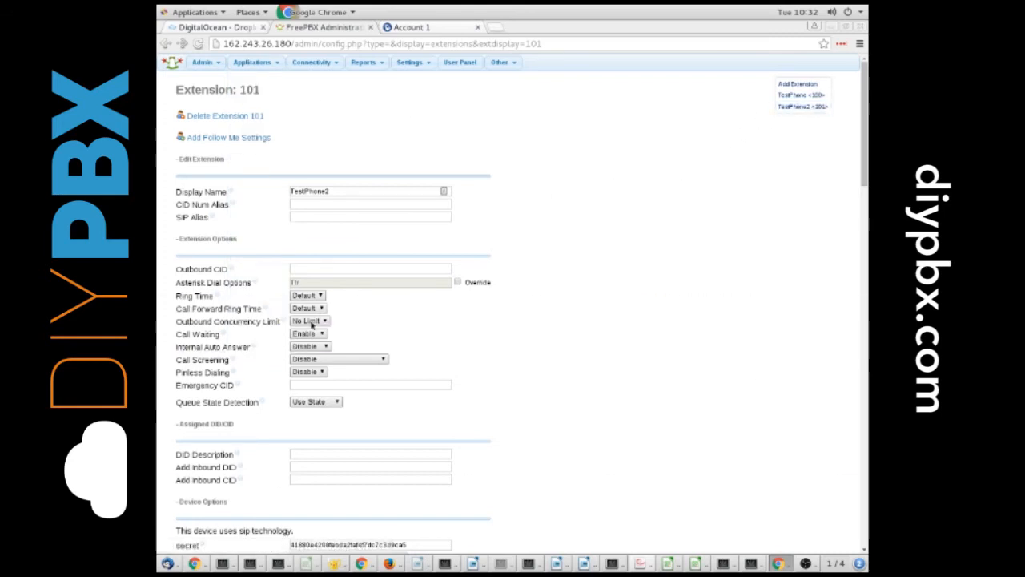
pyautogui.scroll(-3)
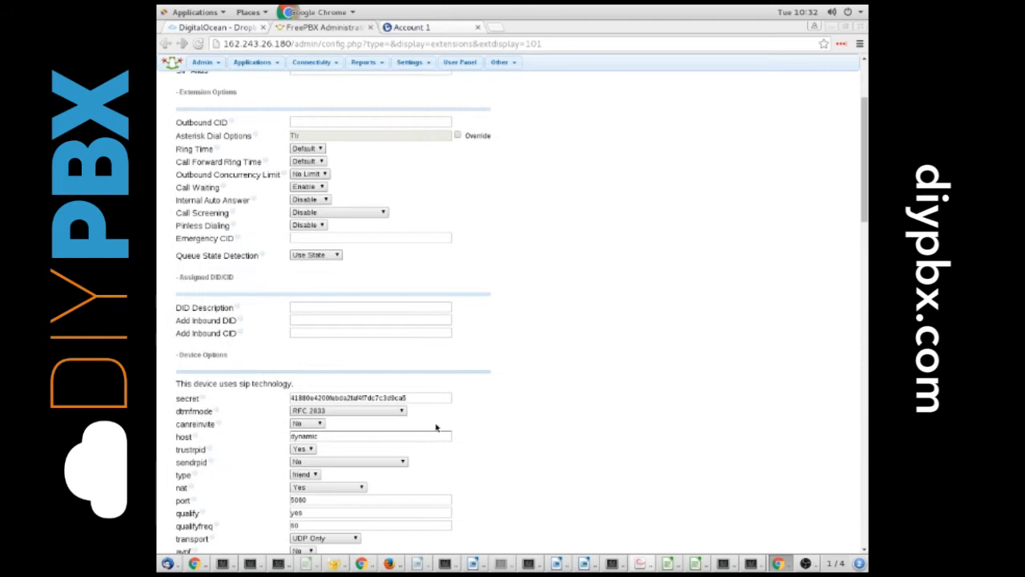
pyautogui.rightClick(304, 398)
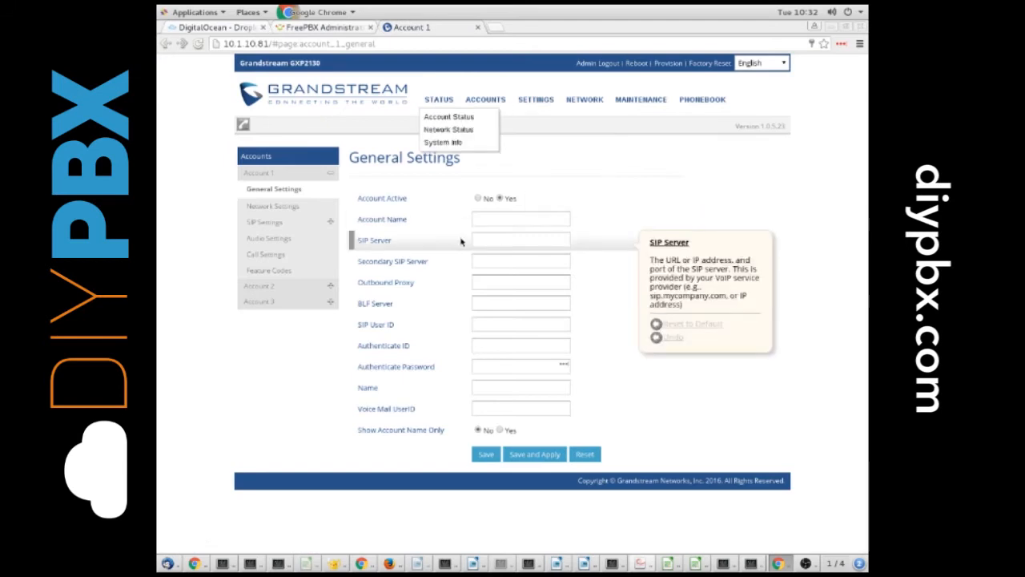
# Fill account 1 with 101 as account name and IDs, the secret, and name TestPhone
pyautogui.click(486, 99)
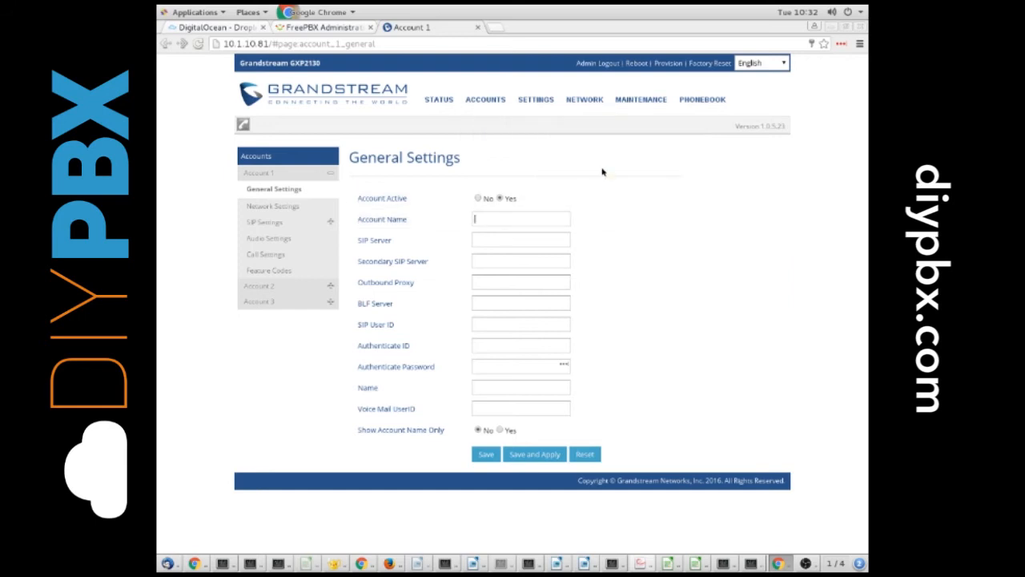
pyautogui.write('10')
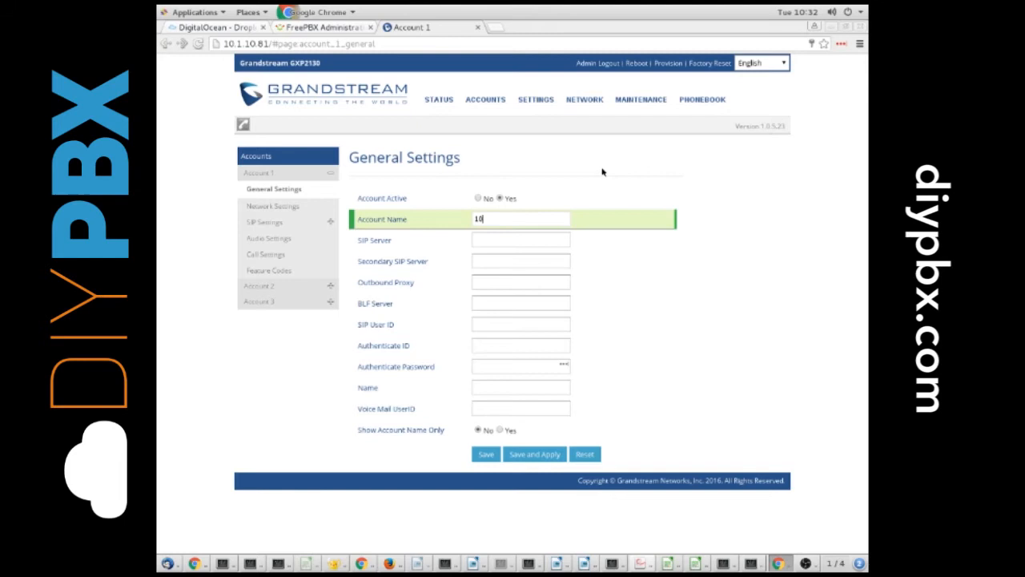
pyautogui.click(521, 240)
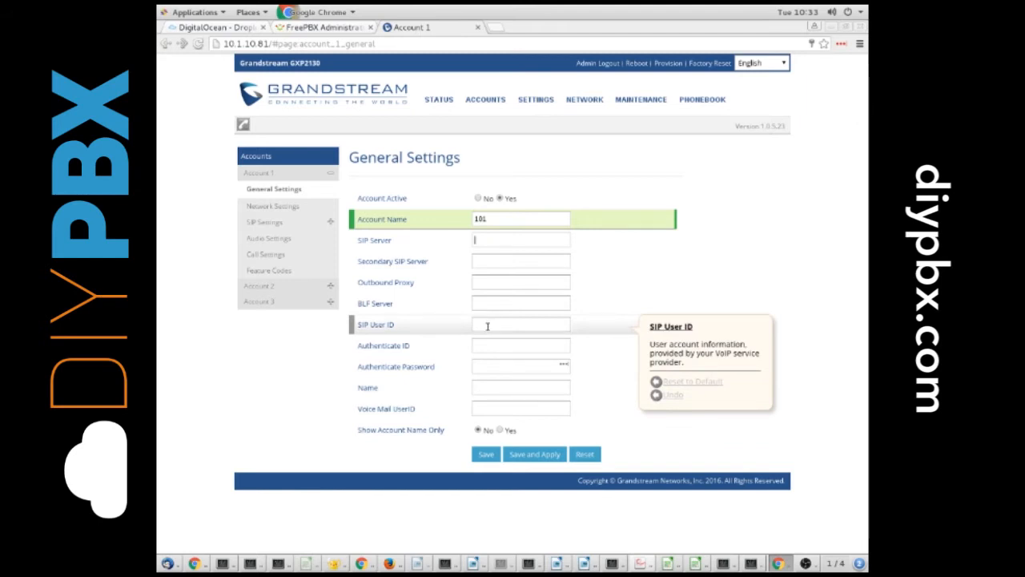
pyautogui.moveTo(475, 256)
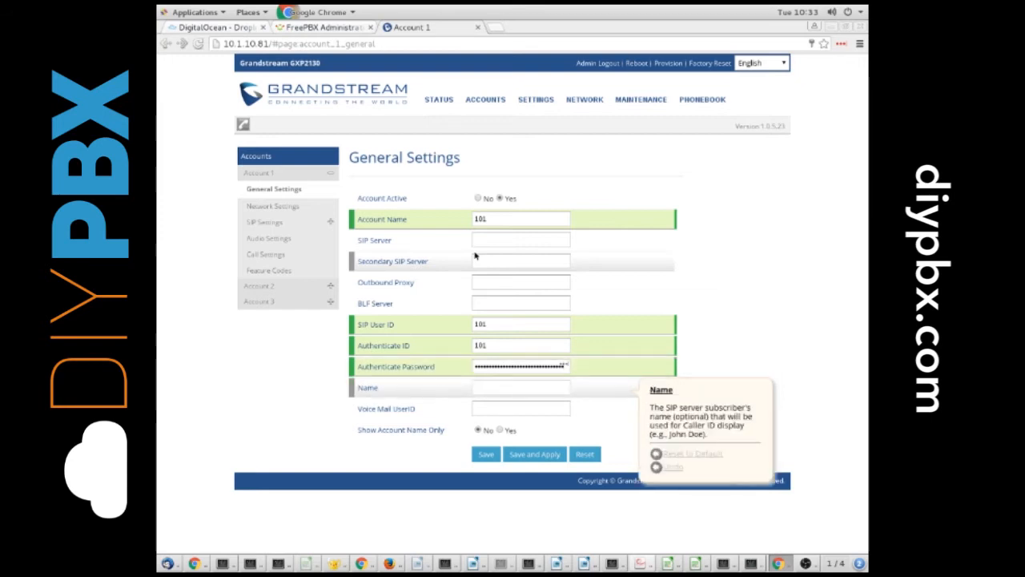
pyautogui.click(520, 387)
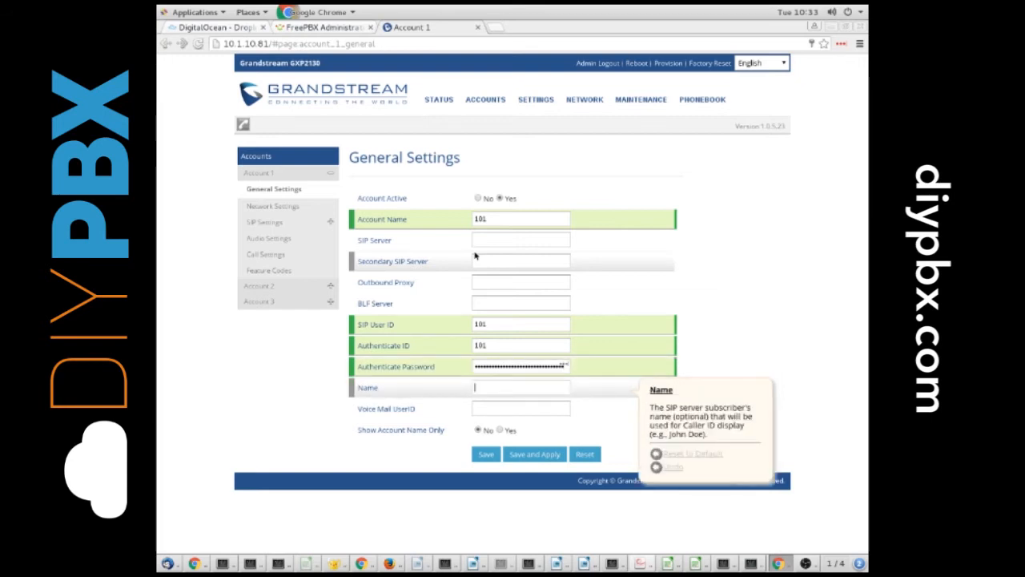
pyautogui.write('TestPhone')
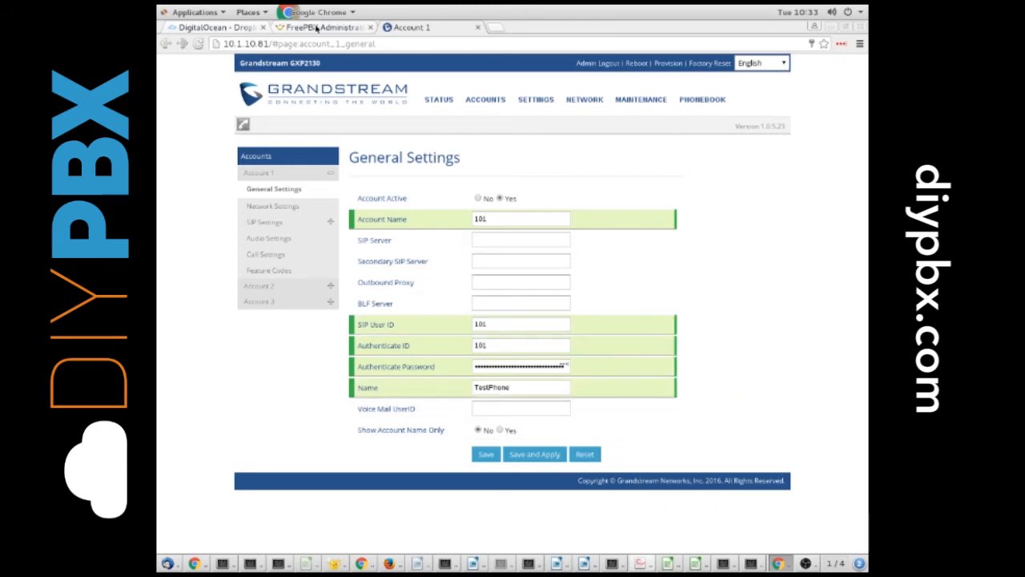
# Copy 162.243.26.180 from FreePBX's address bar into account 1's SIP Server field
pyautogui.click(321, 27)
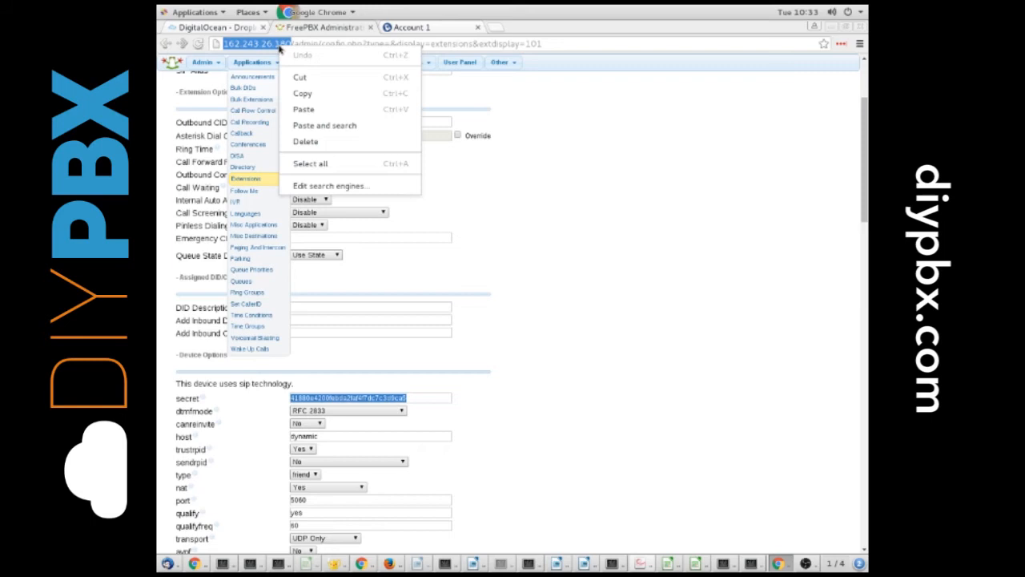
pyautogui.click(411, 27)
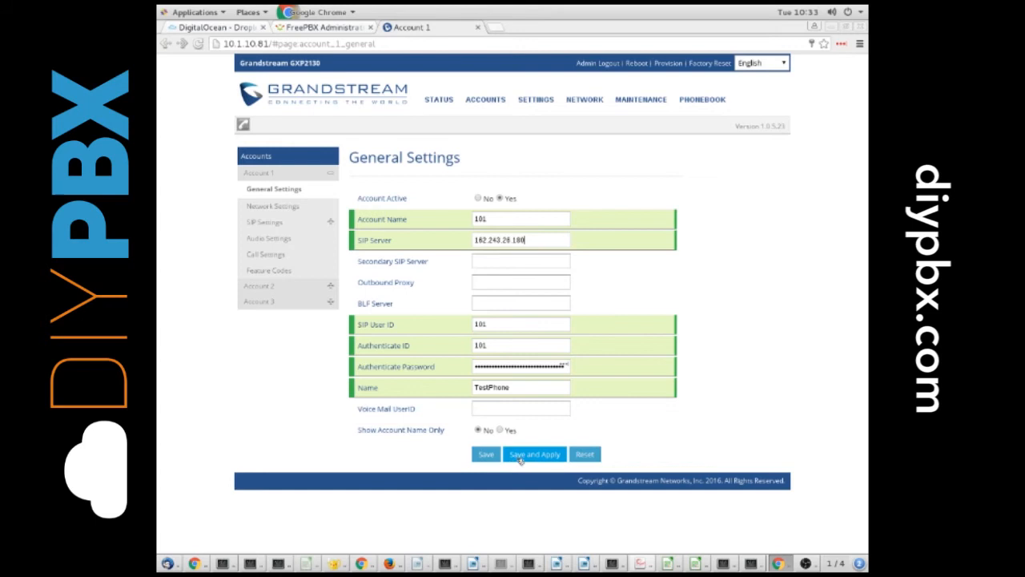
# Click Save and Apply on account 1's General Settings page
pyautogui.click(534, 455)
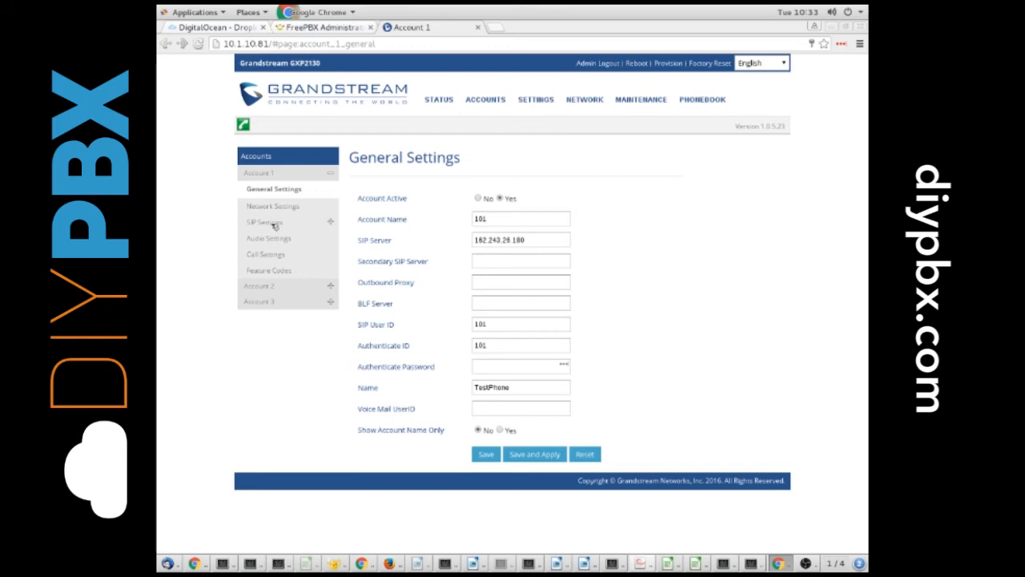
# Open Account 1 SIP Basic Settings to check local SIP port 25004
pyautogui.click(268, 237)
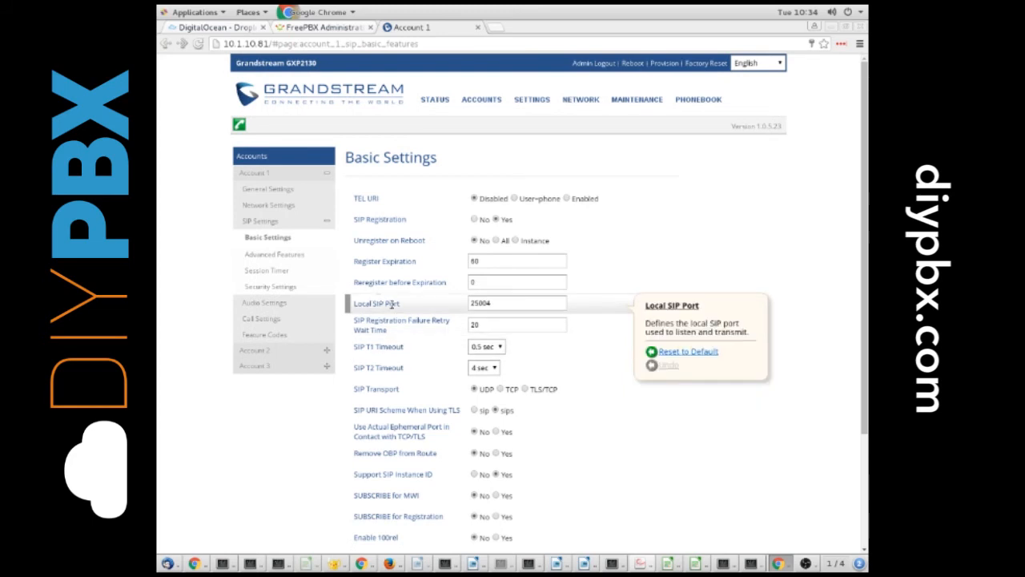
pyautogui.moveTo(538, 282)
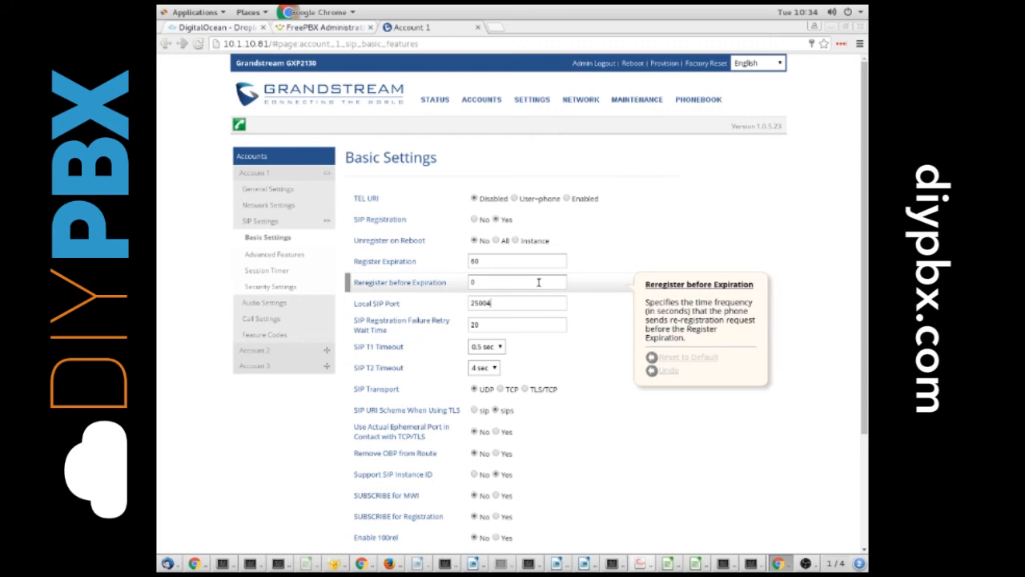
pyautogui.moveTo(384, 262)
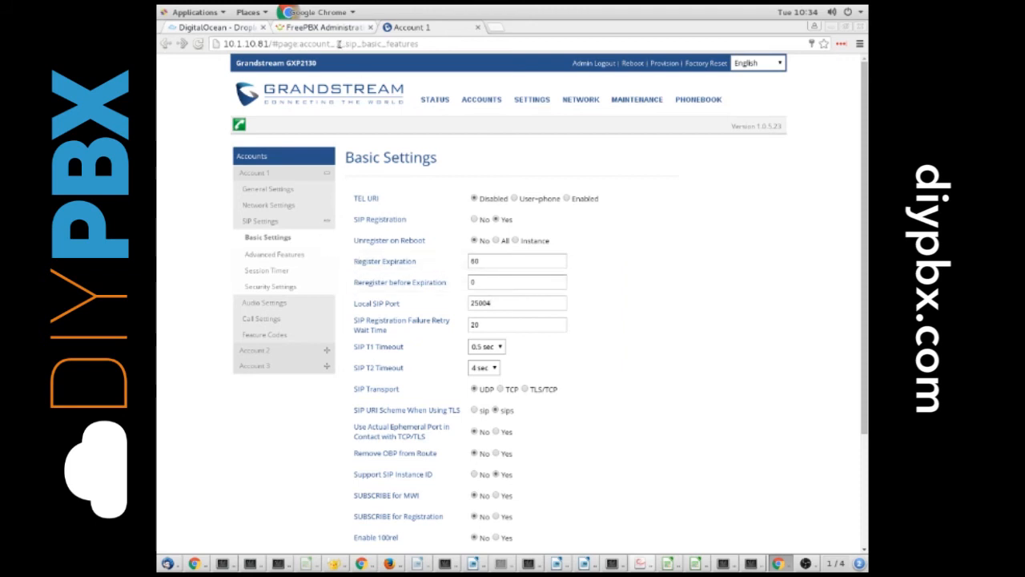
# Verify peer 101/101 shows OK on port 25004 in FreePBX, then return to the phone
pyautogui.click(324, 27)
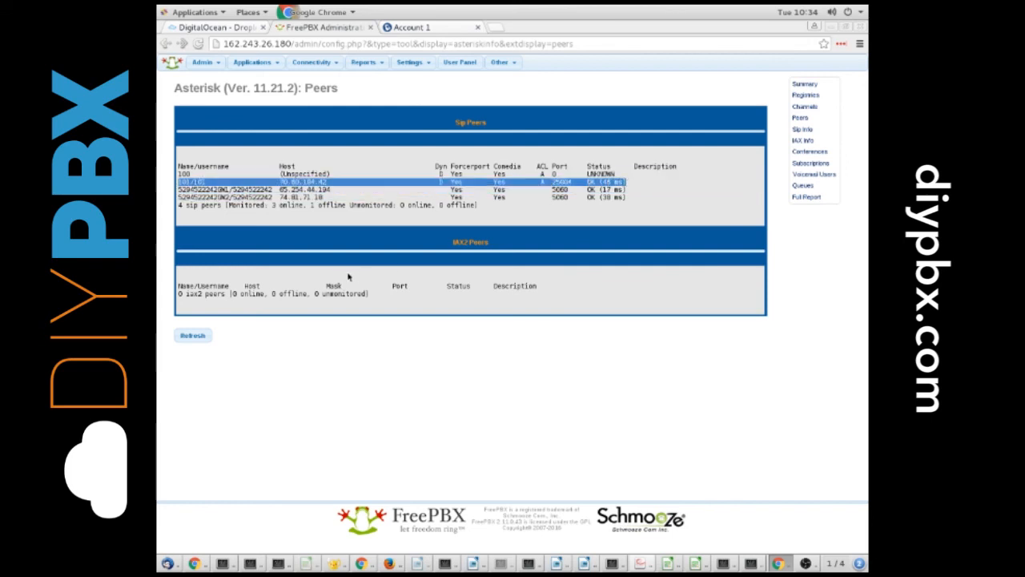
pyautogui.moveTo(280, 388)
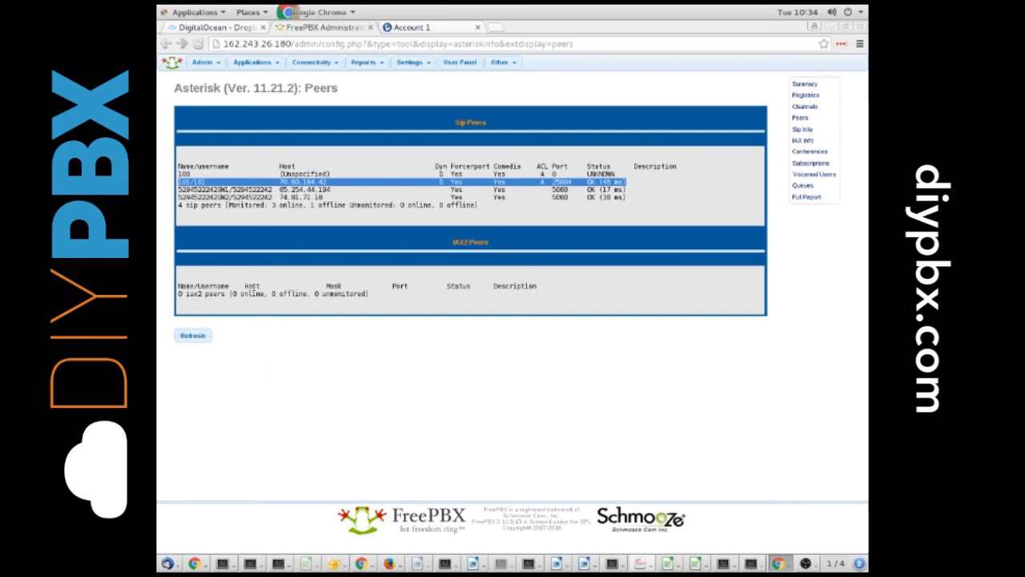
pyautogui.click(413, 63)
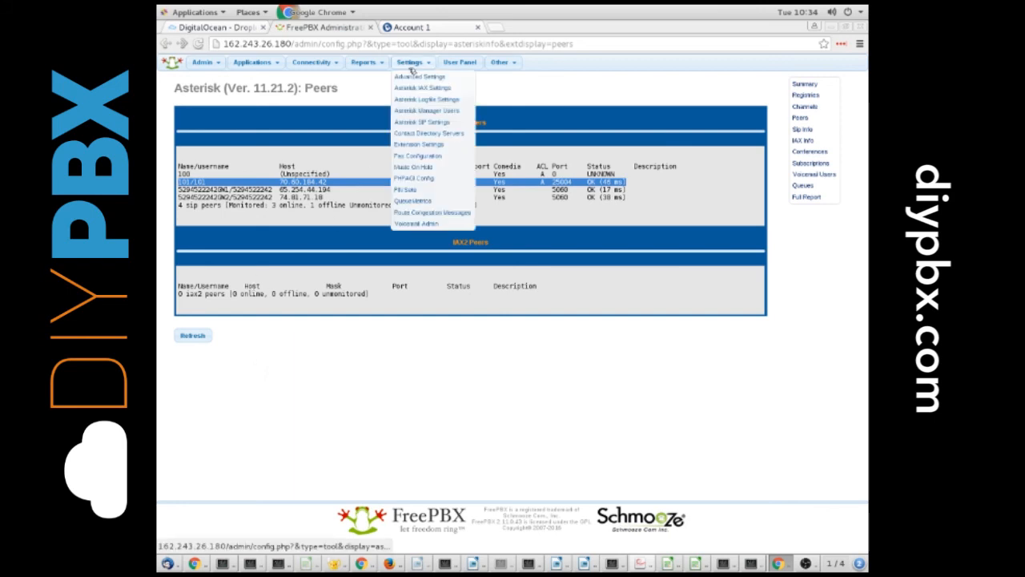
pyautogui.click(410, 26)
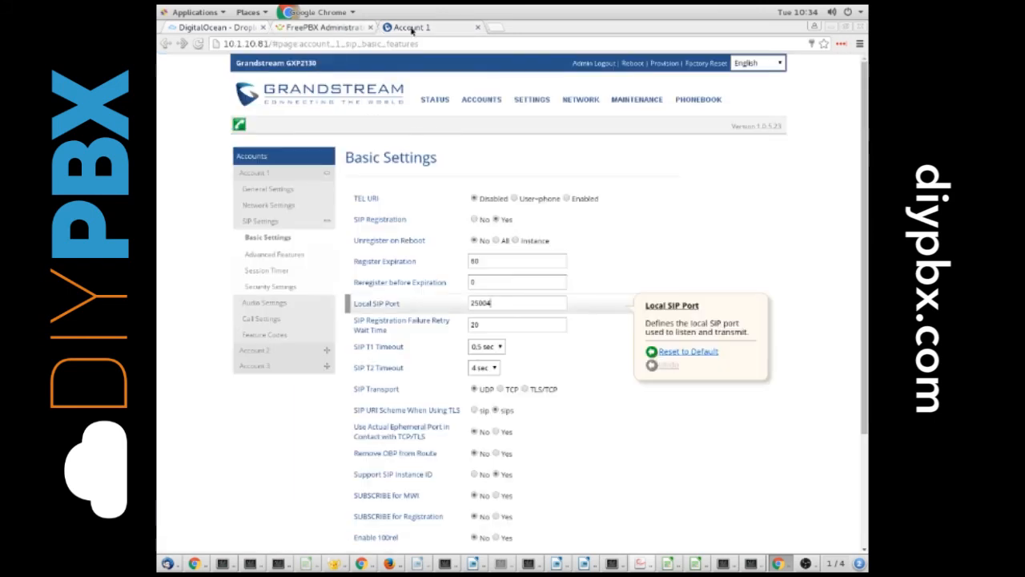